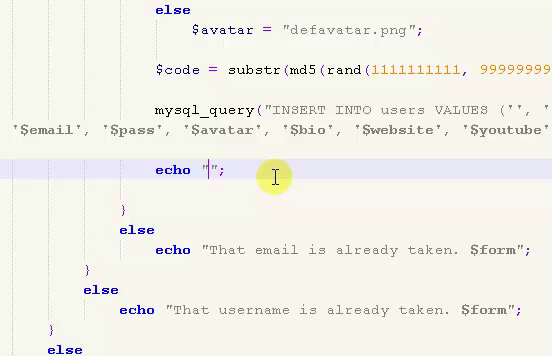
Clear the test text from the success echo and add blank lines above it for new code.
text(A)
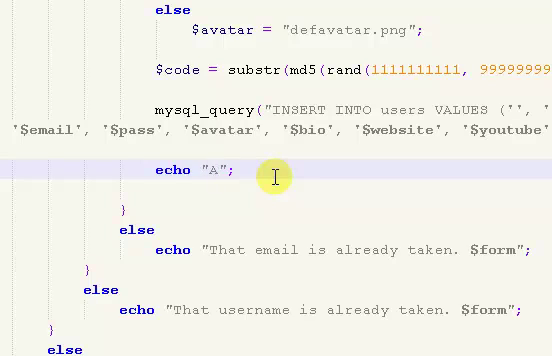
text(AQ)
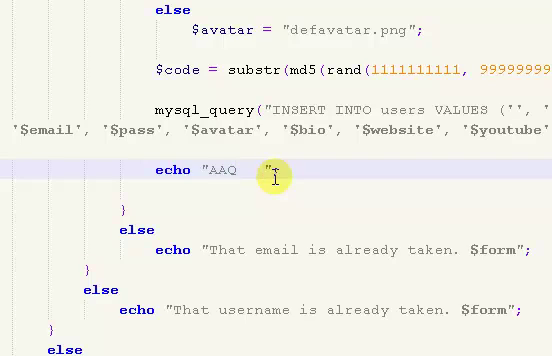
key(BackSpace)
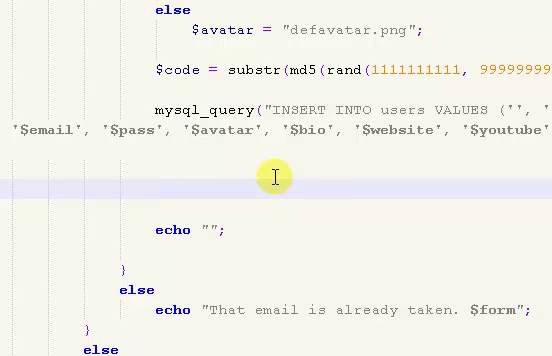
Declare empty-string variables $subject, $message, $headers and $webmaster above the echo.
text($)
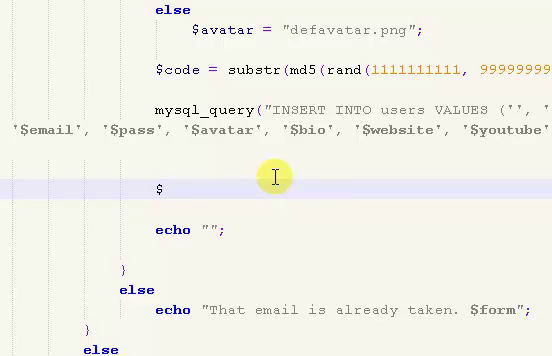
text(subject)
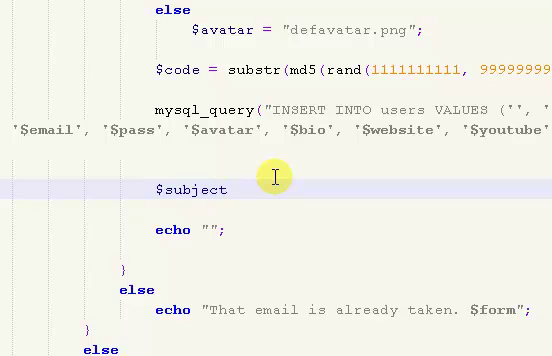
text(= "";)
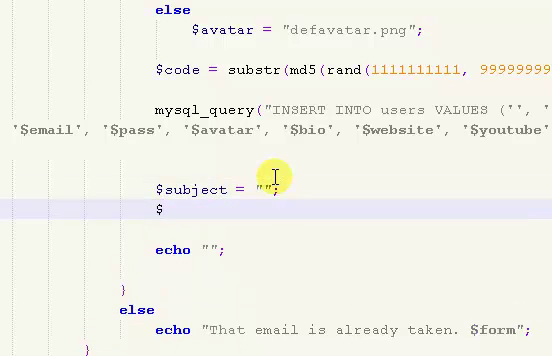
text(me)
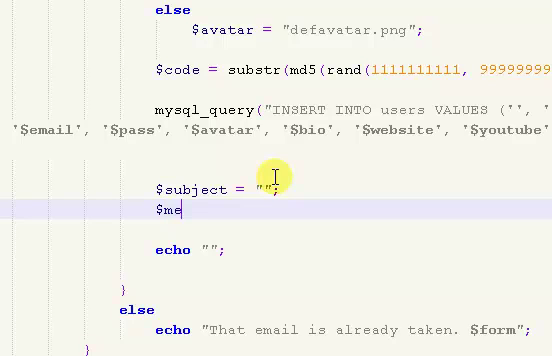
text(ssage = "")
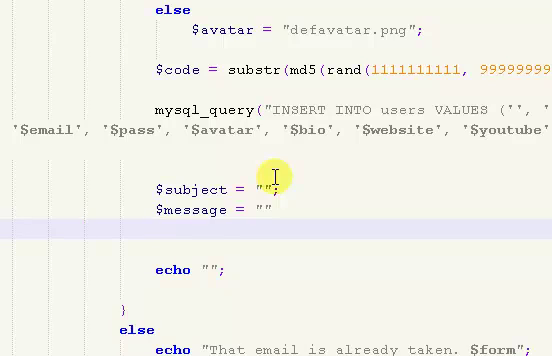
text(;)
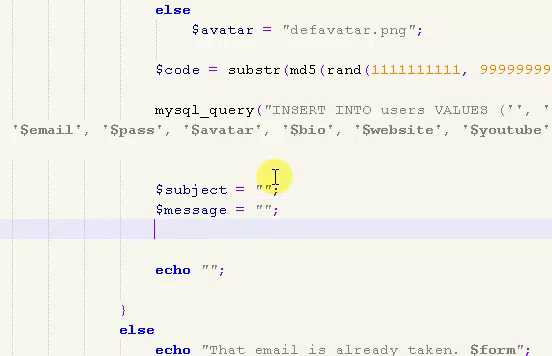
text($headers = "";)
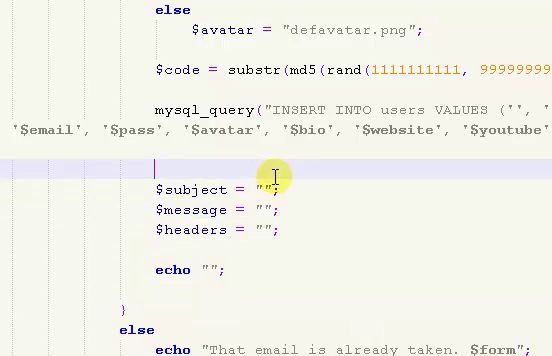
text($)
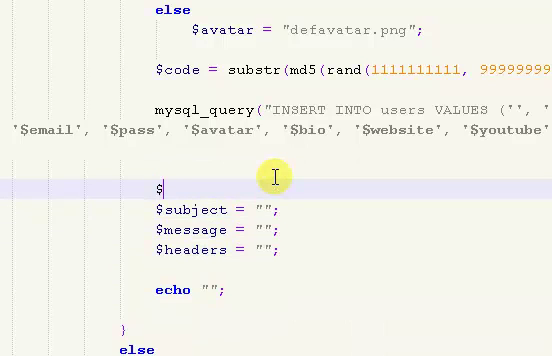
text(webm)
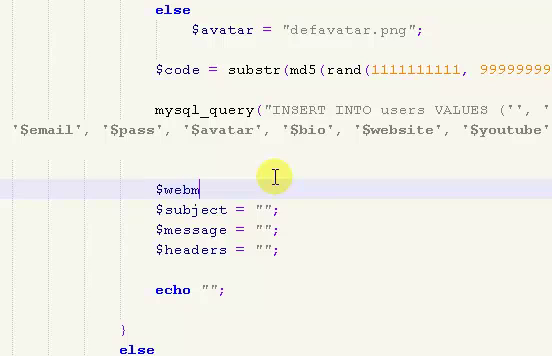
text(aster = "";)
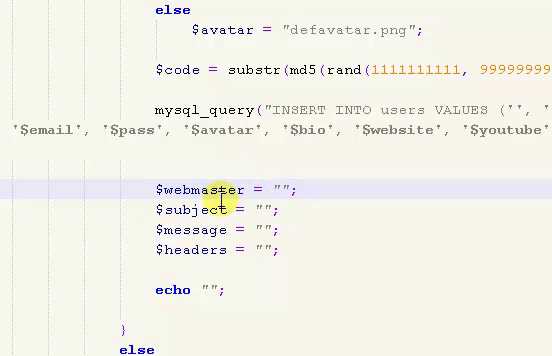
scroll(down, 3)
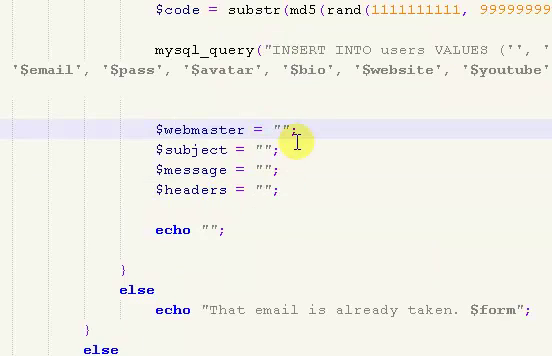
mouse_move(335, 138)
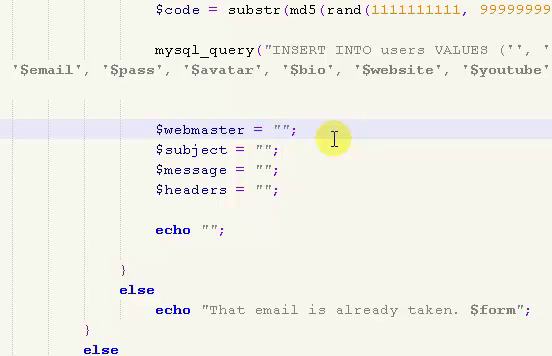
click(280, 130)
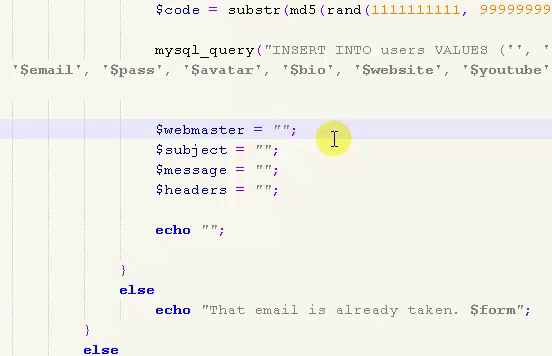
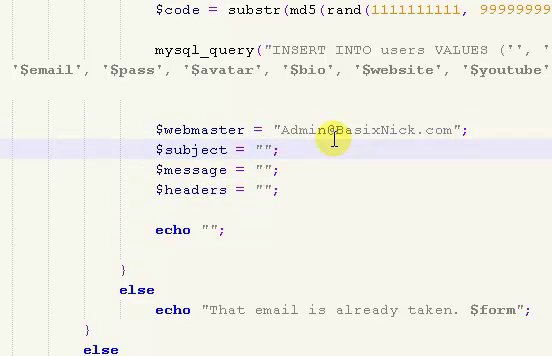
Fill $subject with Activate Your Account.
text(Acti)
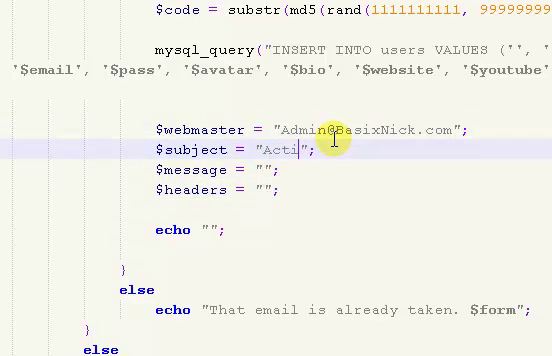
text(vate You)
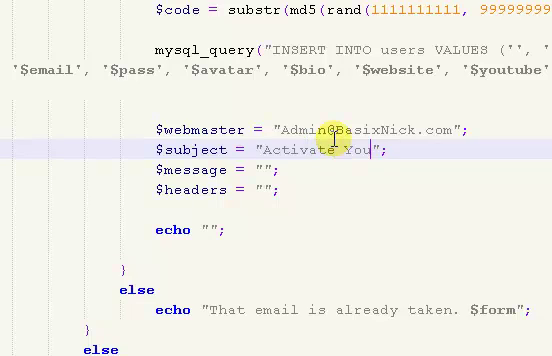
text(Account)
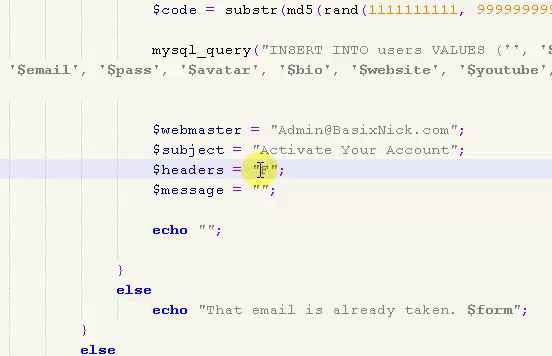
Make $headers read "From: BasixNick<$webmaster>".
text(From:)
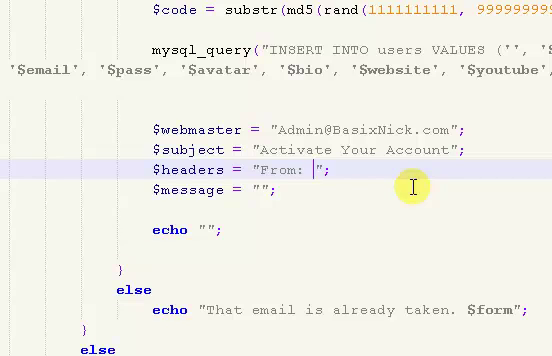
text(<>)
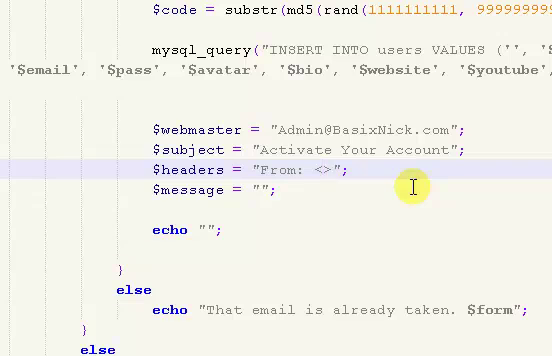
text($)
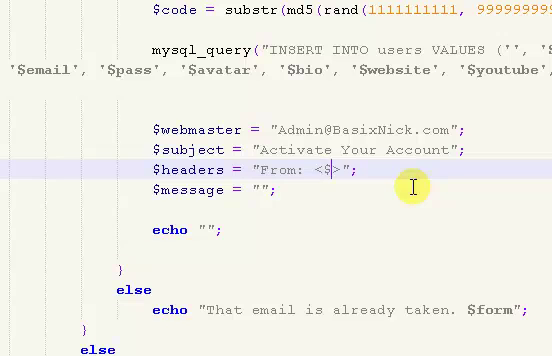
text(ebmaster)
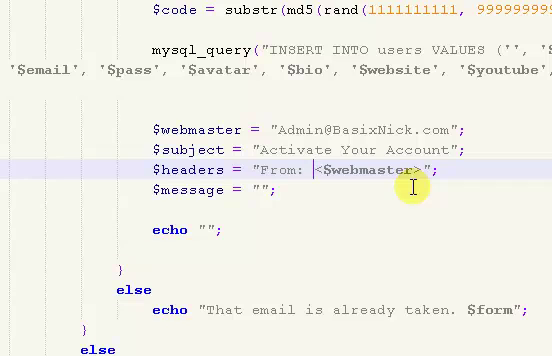
text(Nick)
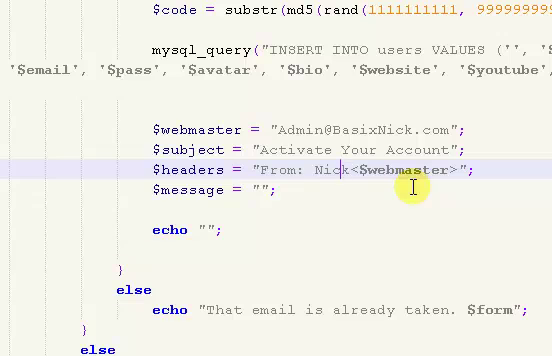
text(Basix)
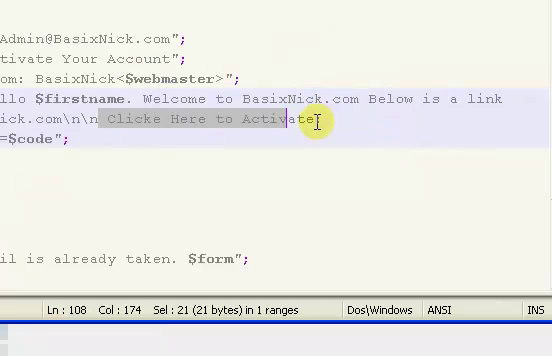
Finish the $message welcome text and activation link ending in activate.php?code=$code.
text(Your)
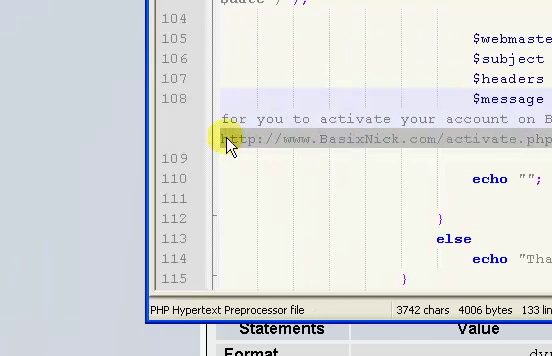
mouse_move(328, 117)
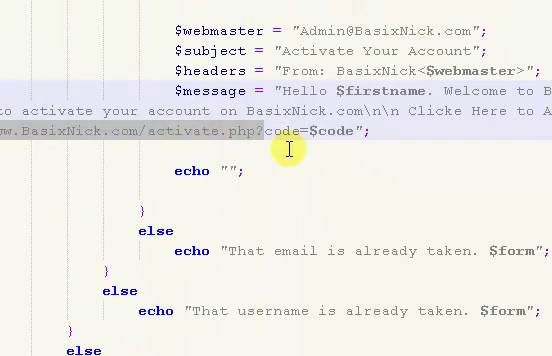
double_click(291, 134)
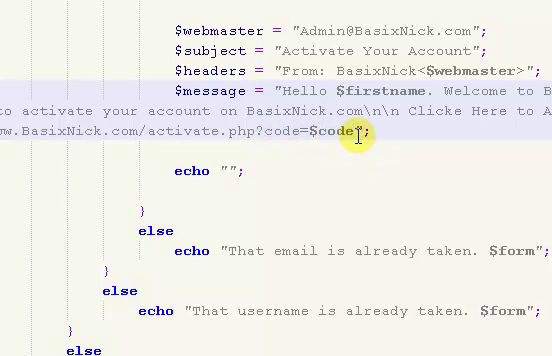
mouse_move(228, 177)
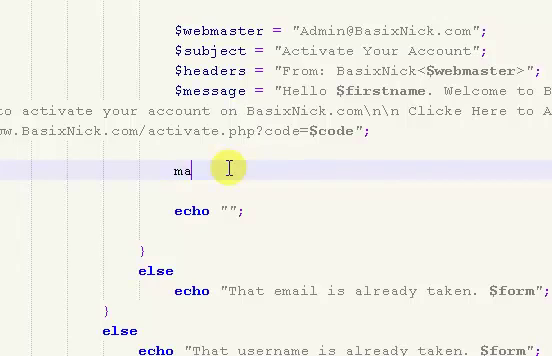
Add mail($email, $subject, $message, $headers); after the message line.
text(il();)
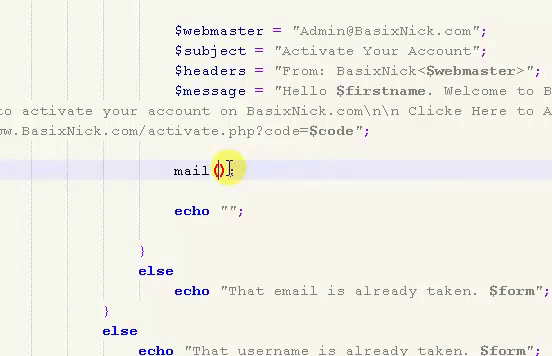
text($)
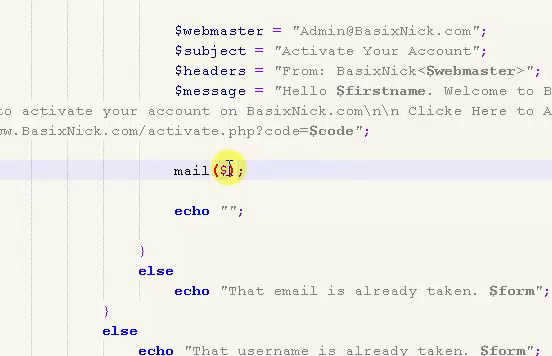
text(email)
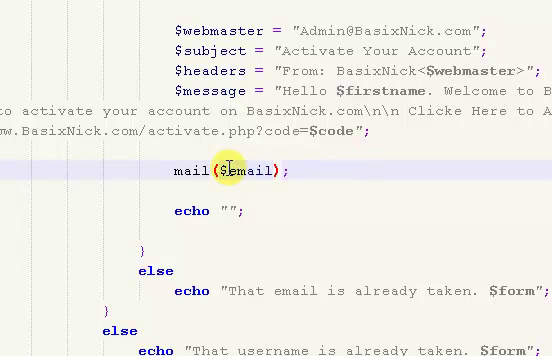
text(,)
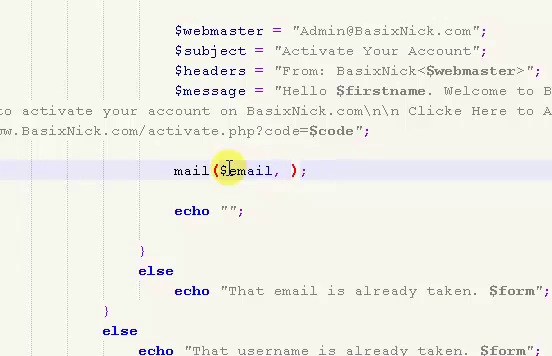
text(#)
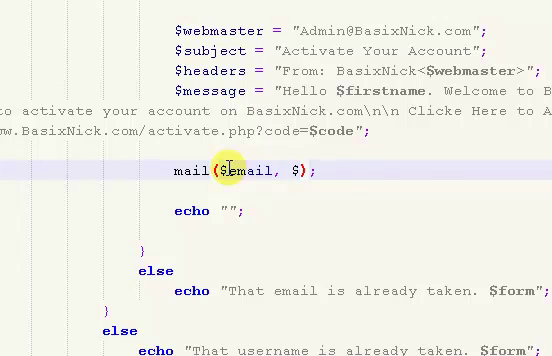
text(subject,)
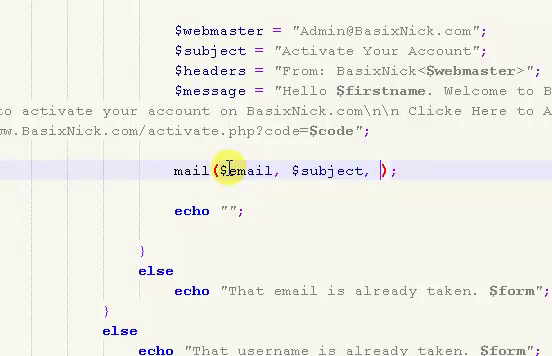
text($message)
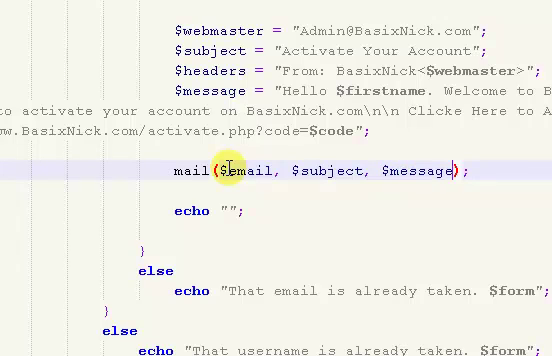
text(, $headers)
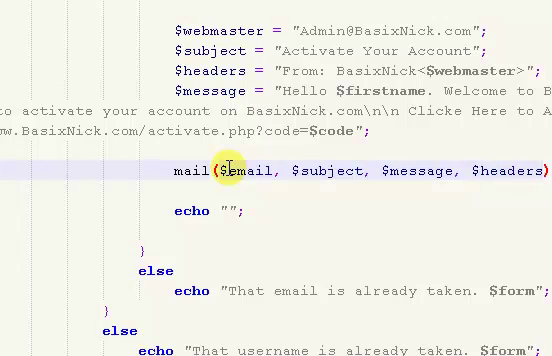
mouse_move(235, 211)
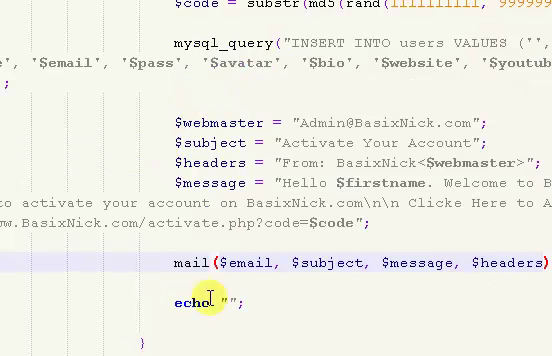
Write the echo's thank-you text asking users to activate via the email sent to <b>$email</b> before logging in.
scroll(down, 3)
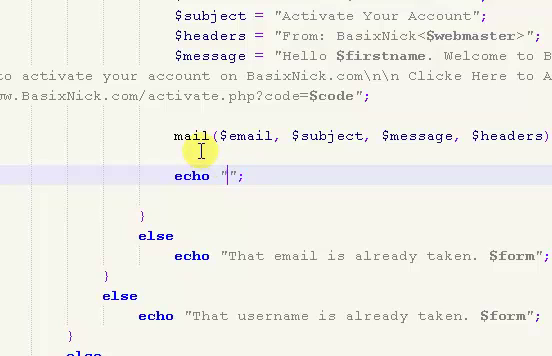
text(Co)
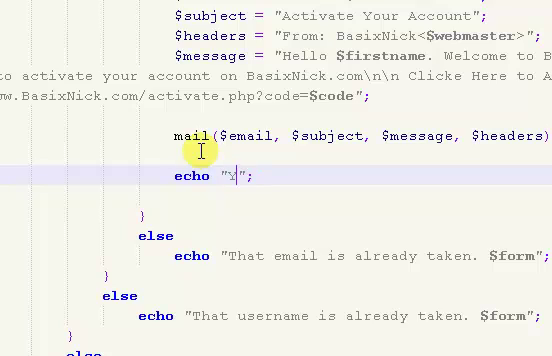
text(Thank You for r)
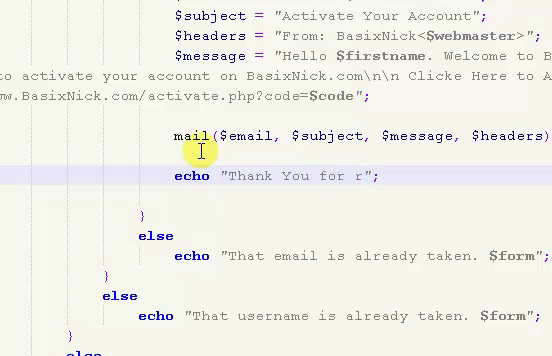
text(egistering. You must now activate your)
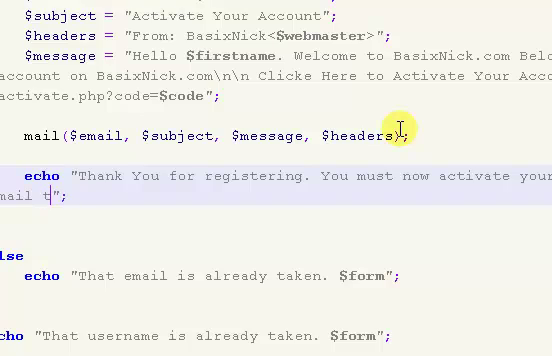
text(that has been)
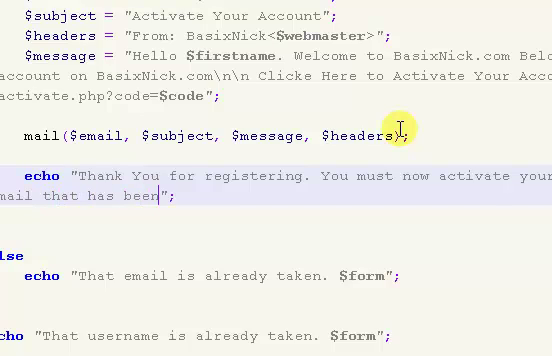
text(sent to)
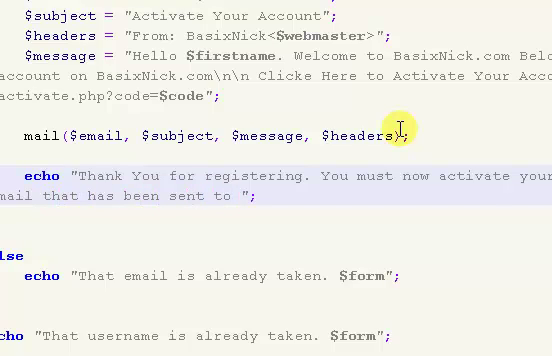
text(<b>)
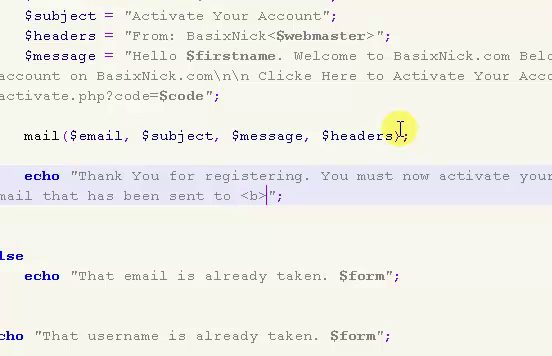
text(</>)
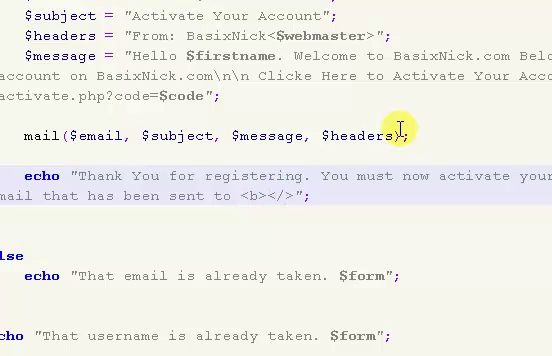
text($email)
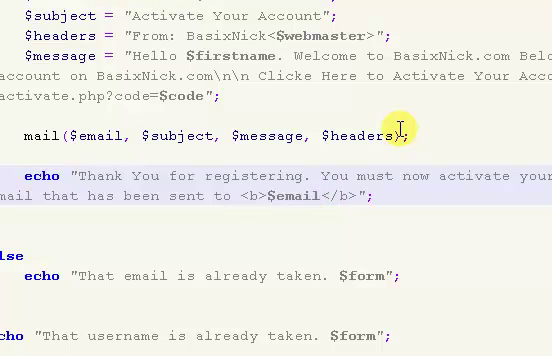
text(.)
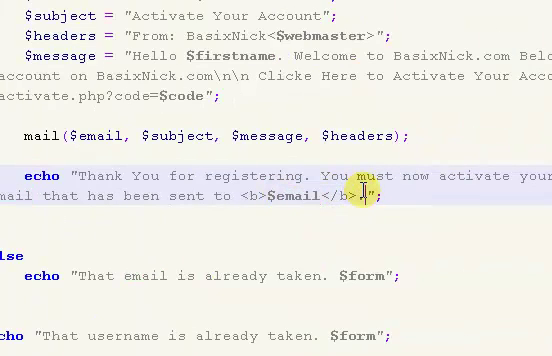
text(yopu)
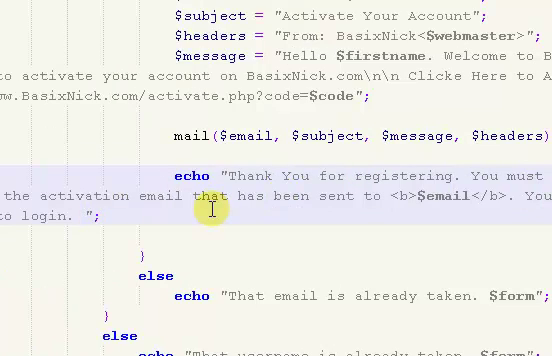
Append the line asking users with problems to contact the site administrator.
text(If you are)
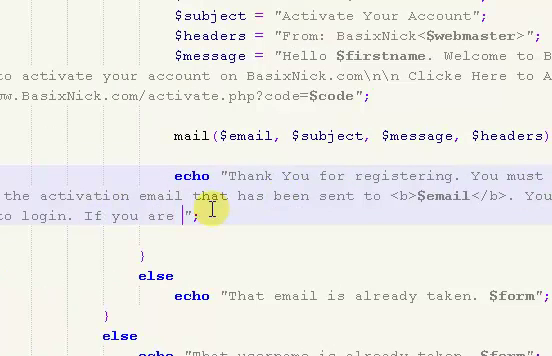
text(having)
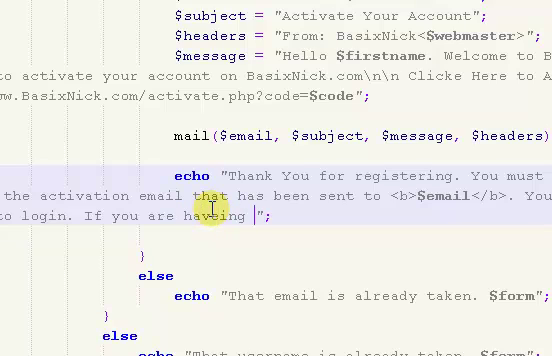
text(problems p)
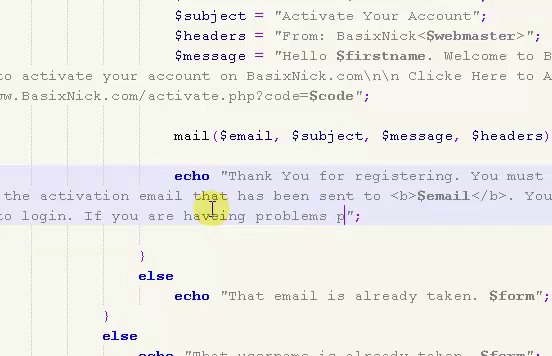
text(lease contac)
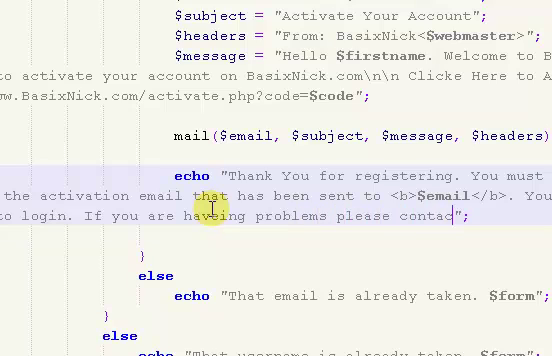
text(the site)
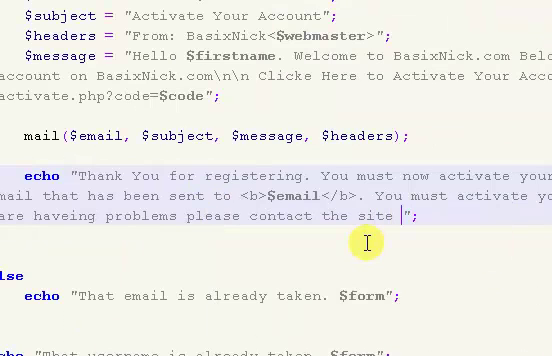
text(administrator at <a h>";)
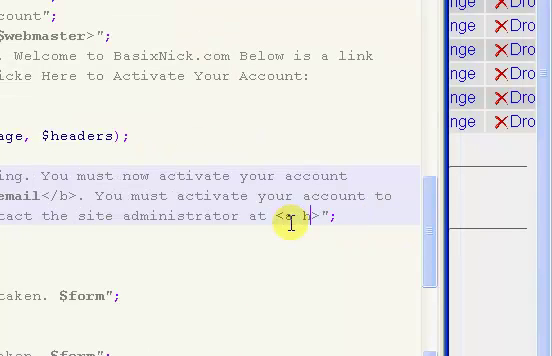
text(ref)
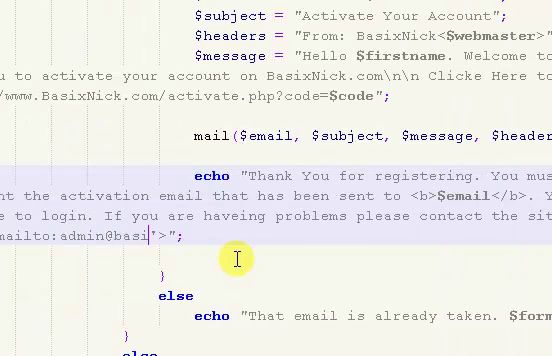
text(xnick.com)
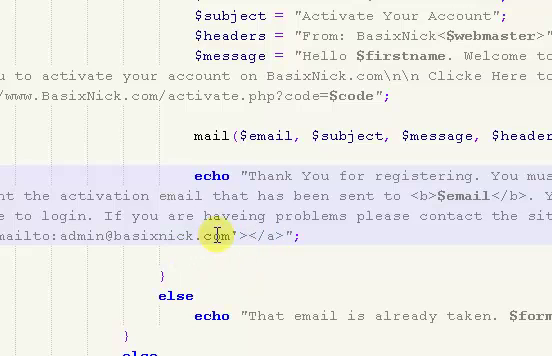
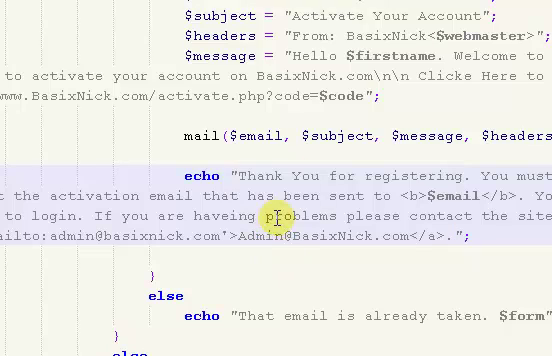
Enter the register form's name, username, email and password fields.
scroll(down, 3)
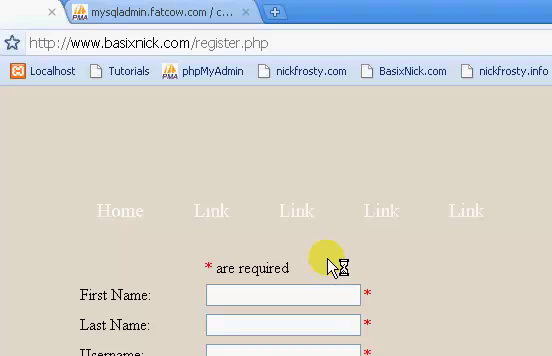
scroll(down, 3)
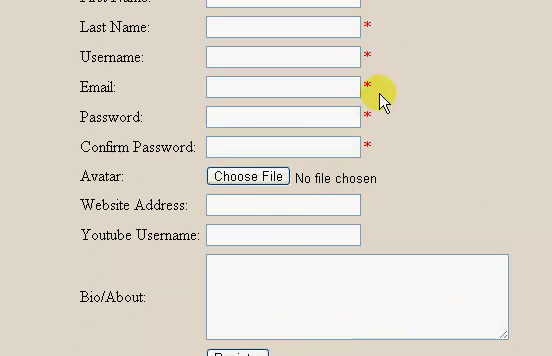
scroll(up, 3)
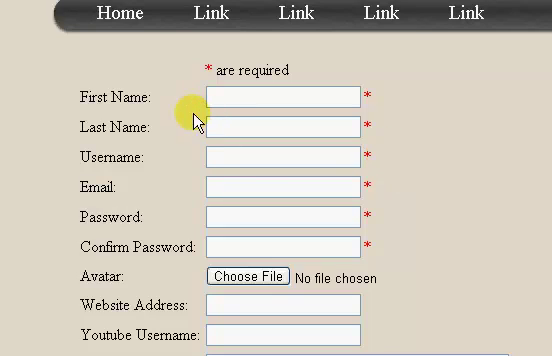
scroll(down, 3)
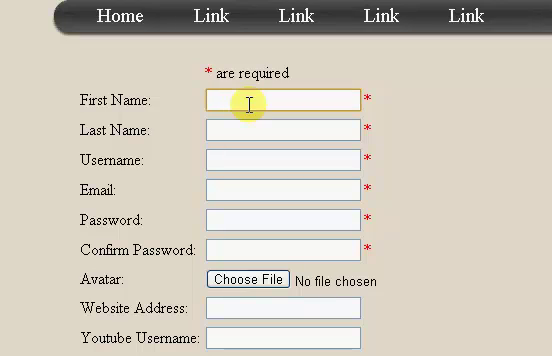
text(nick)
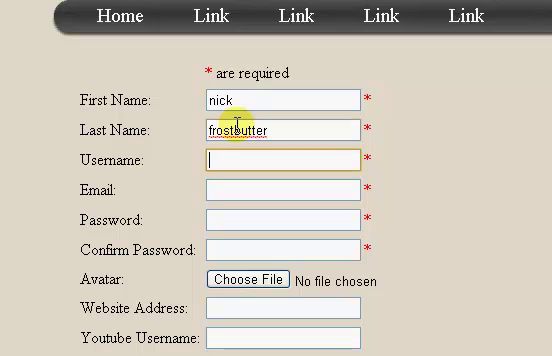
text(BasiX)
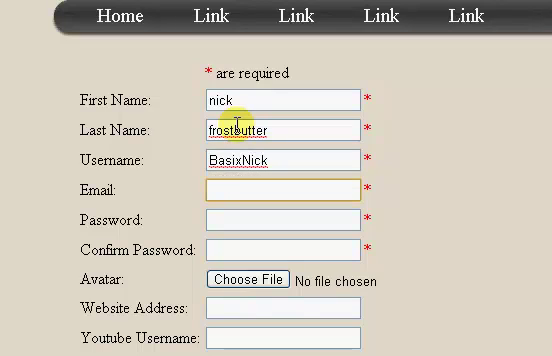
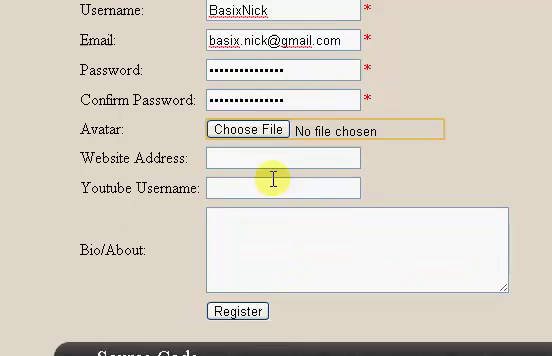
Enter the website URL and YouTube username, then start the bio text.
click(280, 158)
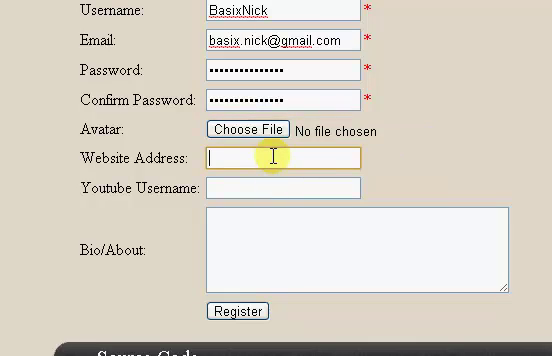
text(h)
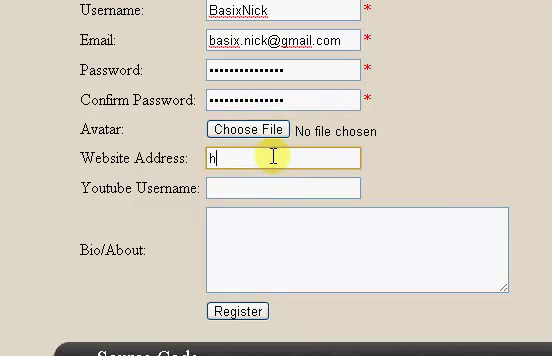
text(ttp://)
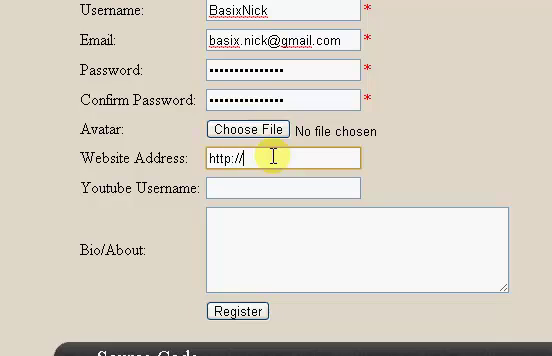
text(www.nickfrosty.com)
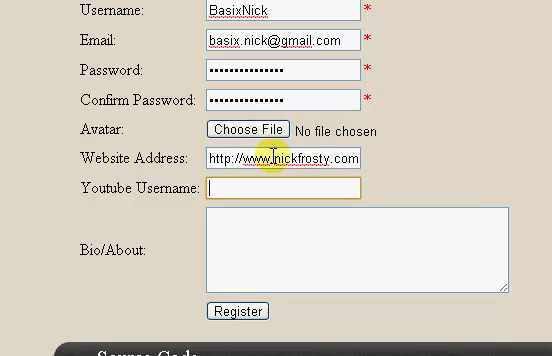
text(Basi)
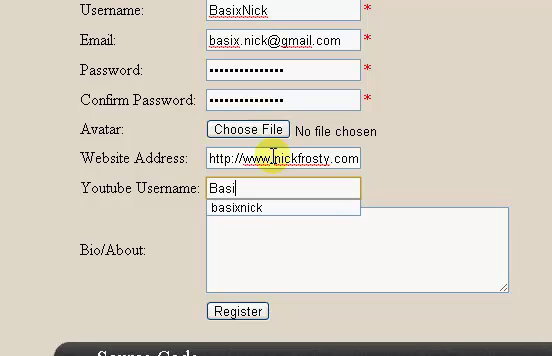
click(258, 207)
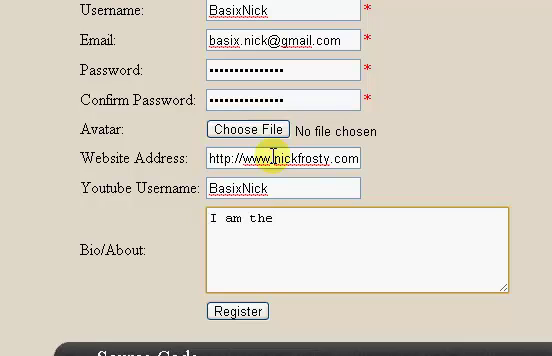
text(web sit)
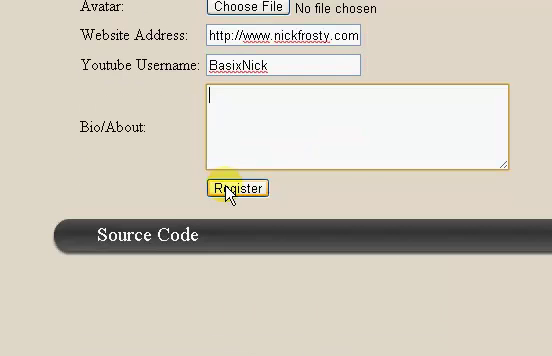
Submit the registration and view the undefined function srtsrt() error from register.php.
click(239, 190)
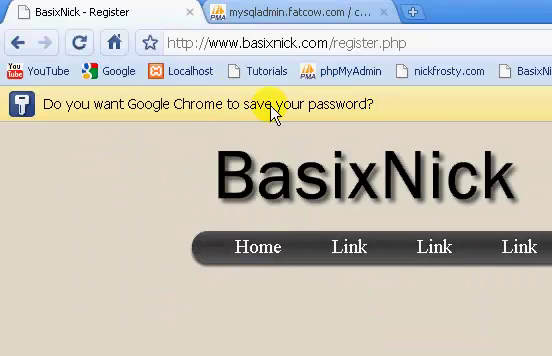
scroll(down, 3)
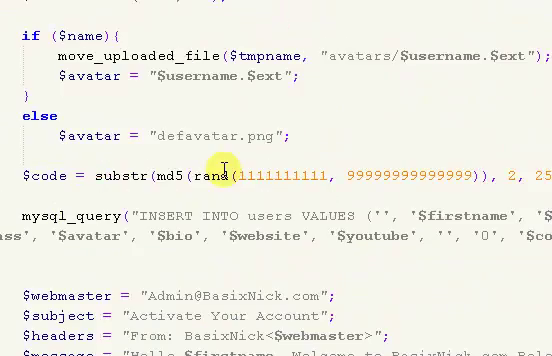
mouse_move(215, 136)
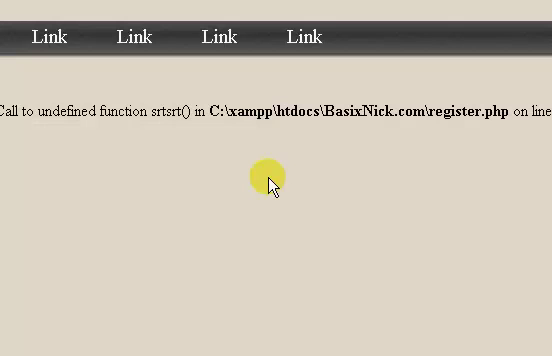
mouse_move(182, 153)
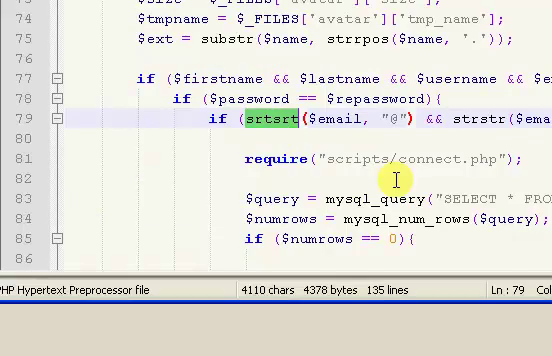
Replace the misspelled srtsrt call on line 79 of register.php with strstr.
text(strstr)
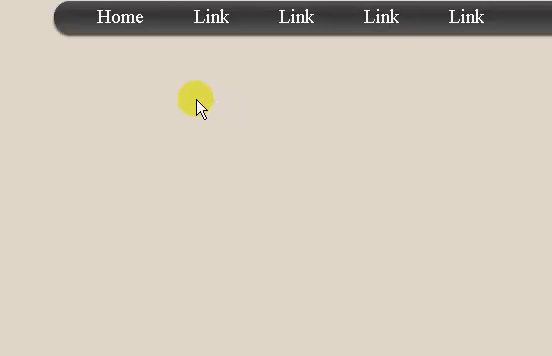
Scroll the reloaded register page to confirm the undefined function error is gone.
scroll(down, 3)
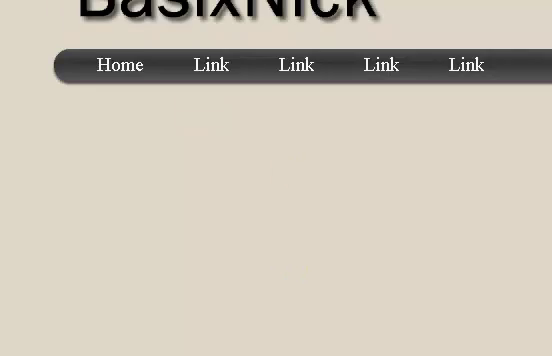